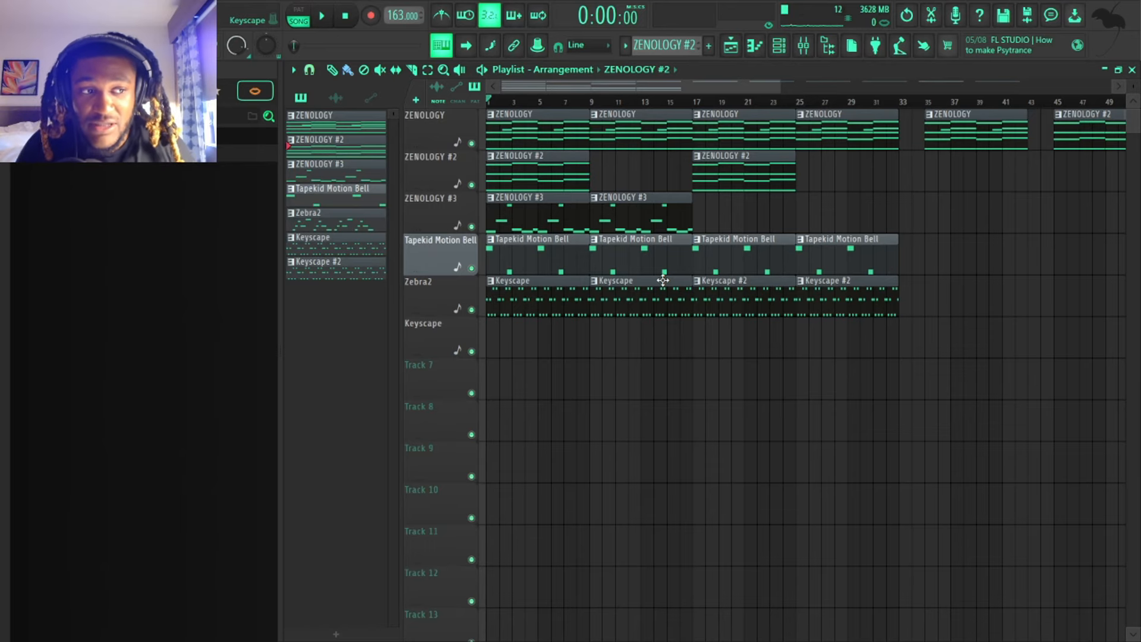
mouse_move(663, 358)
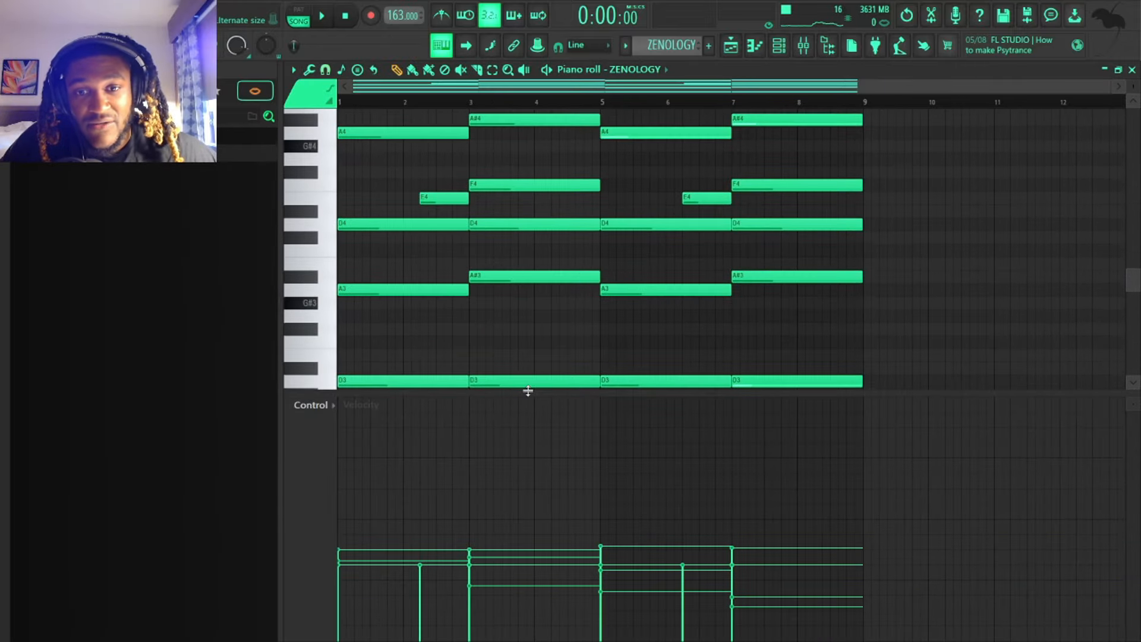
Close the Zenology tone browser and set piano roll scale highlighting to D
scroll(down, 3)
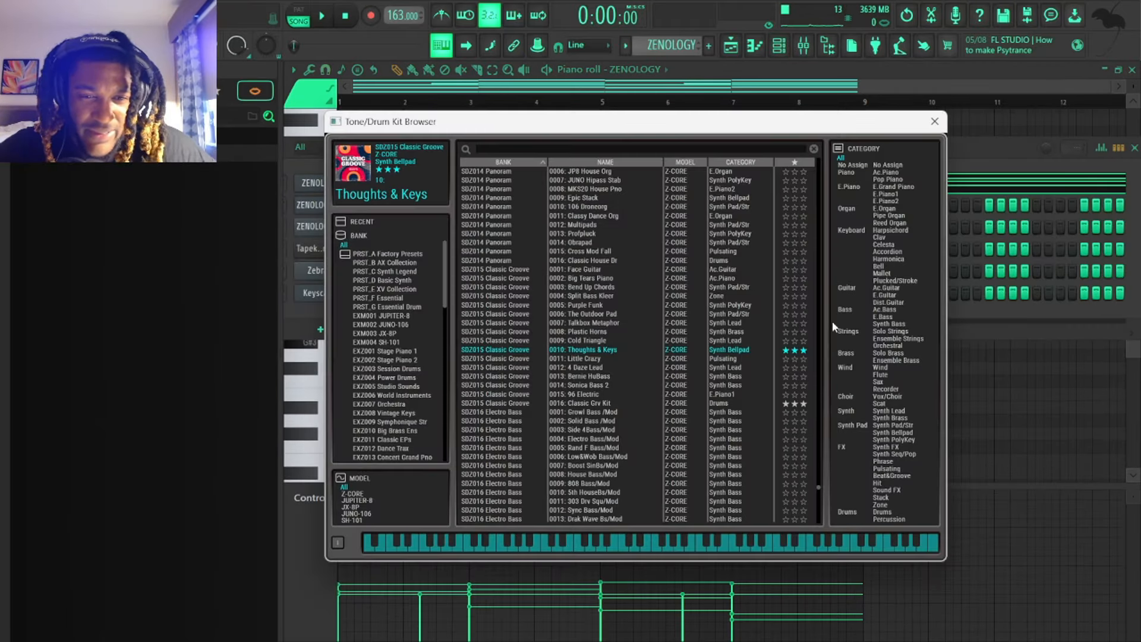
click(933, 122)
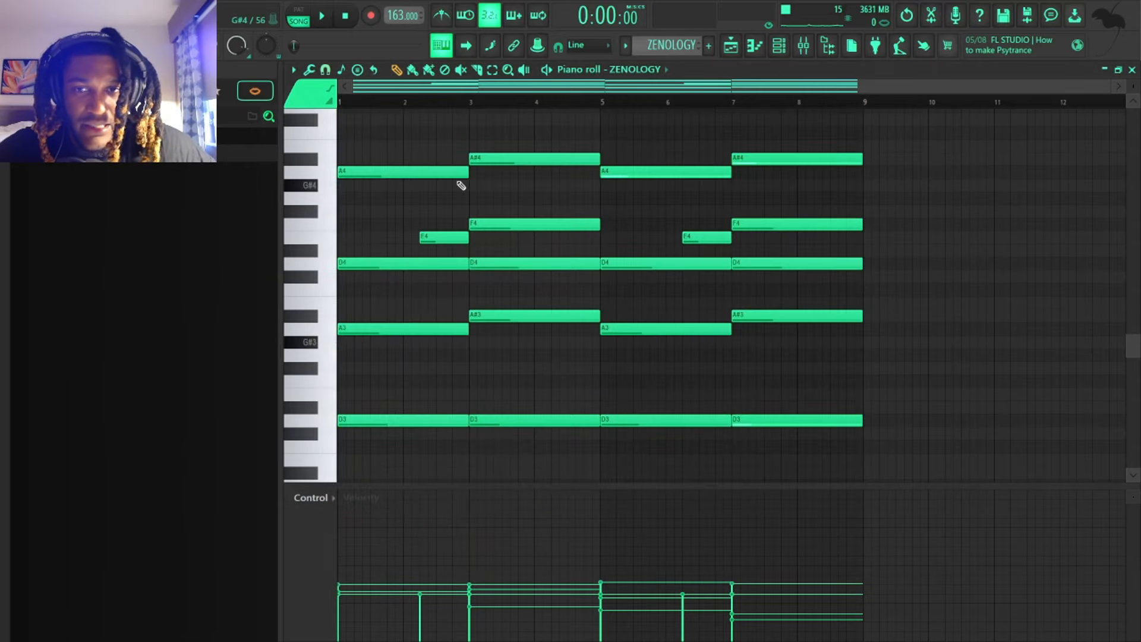
click(293, 70)
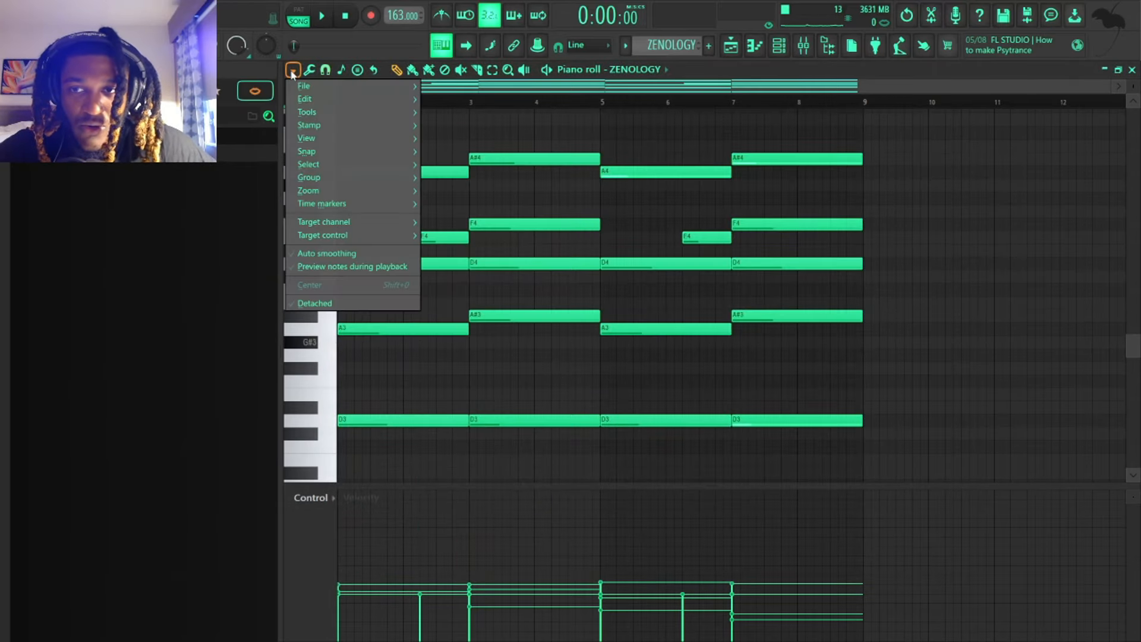
click(307, 137)
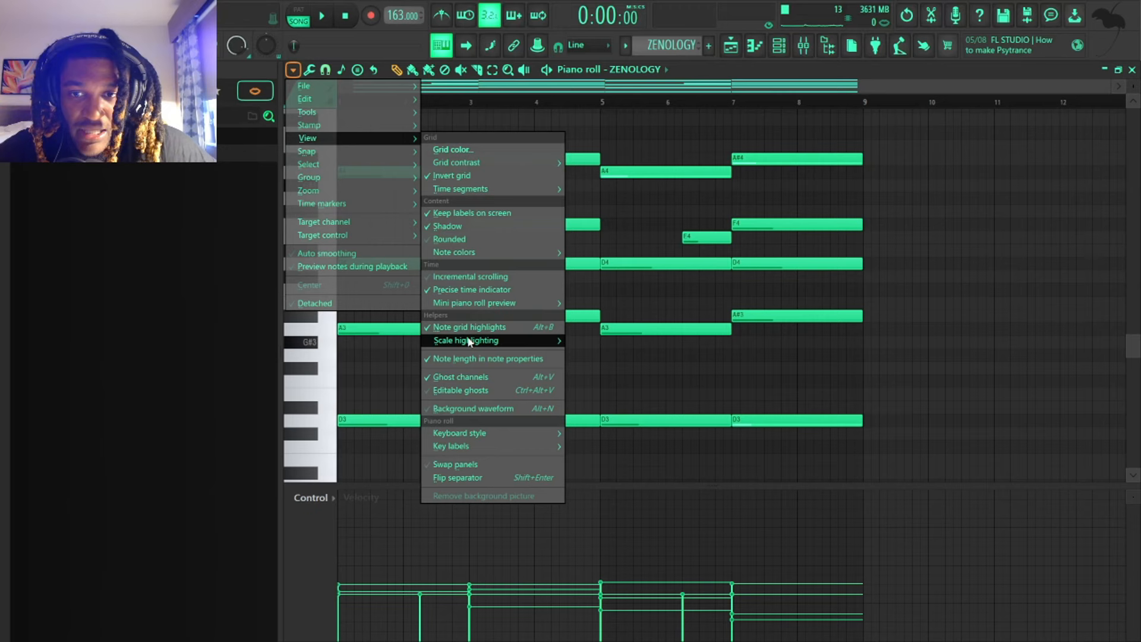
click(467, 340)
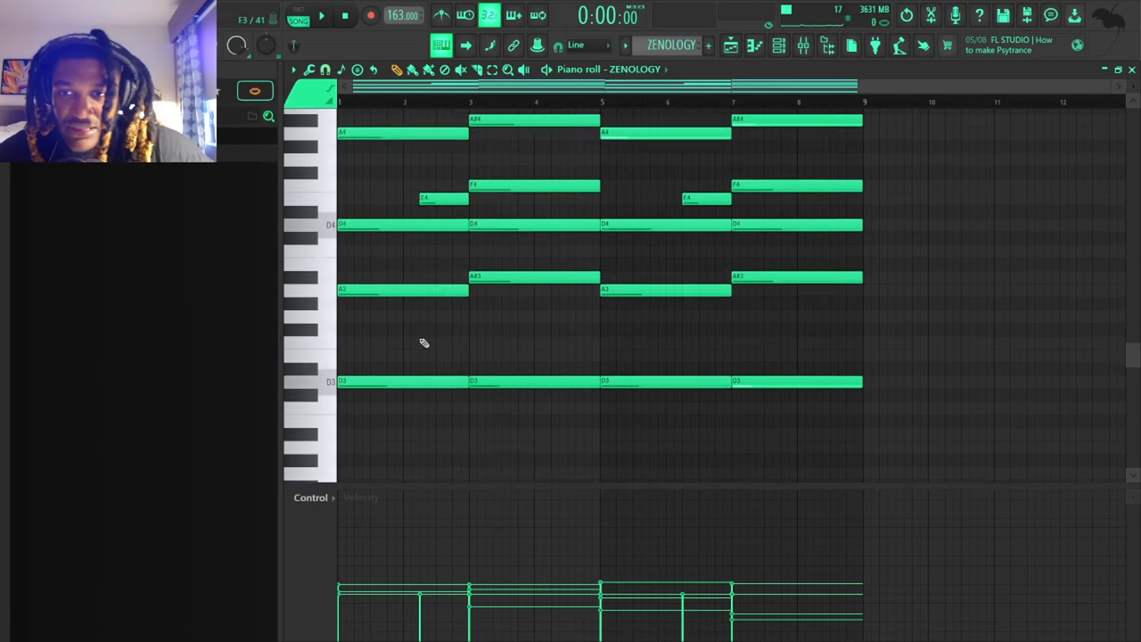
scroll(down, 3)
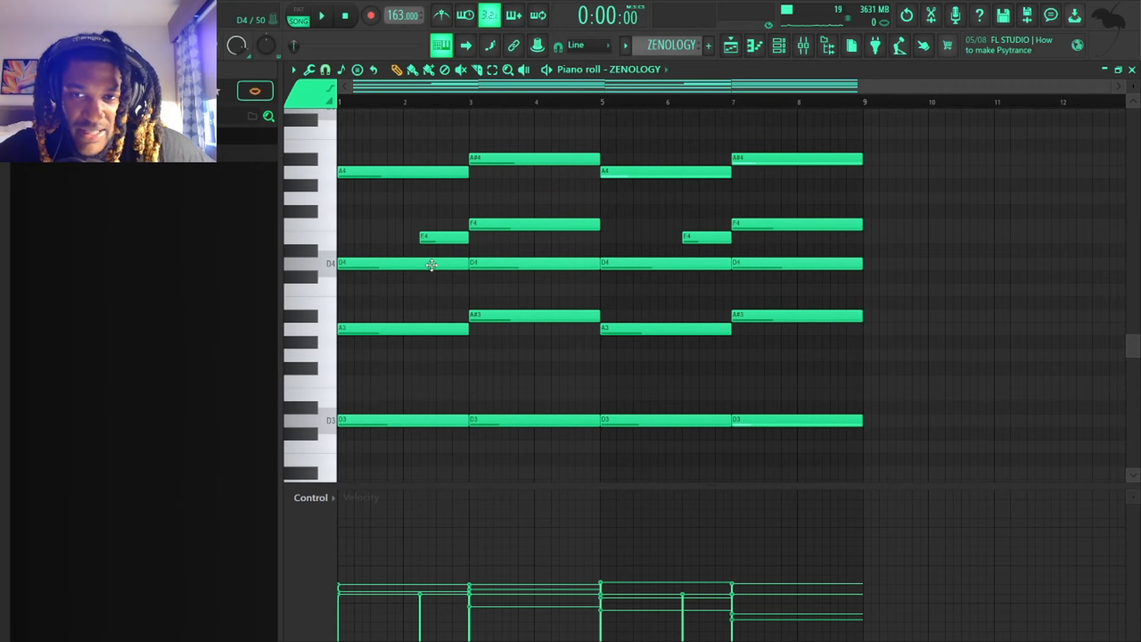
mouse_move(450, 237)
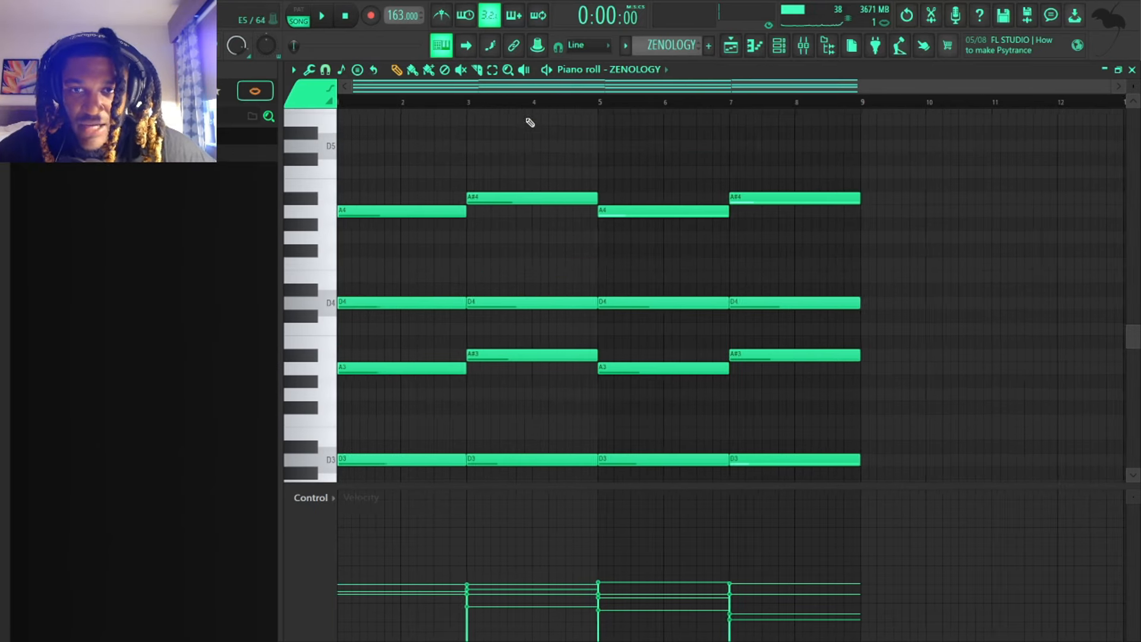
click(321, 16)
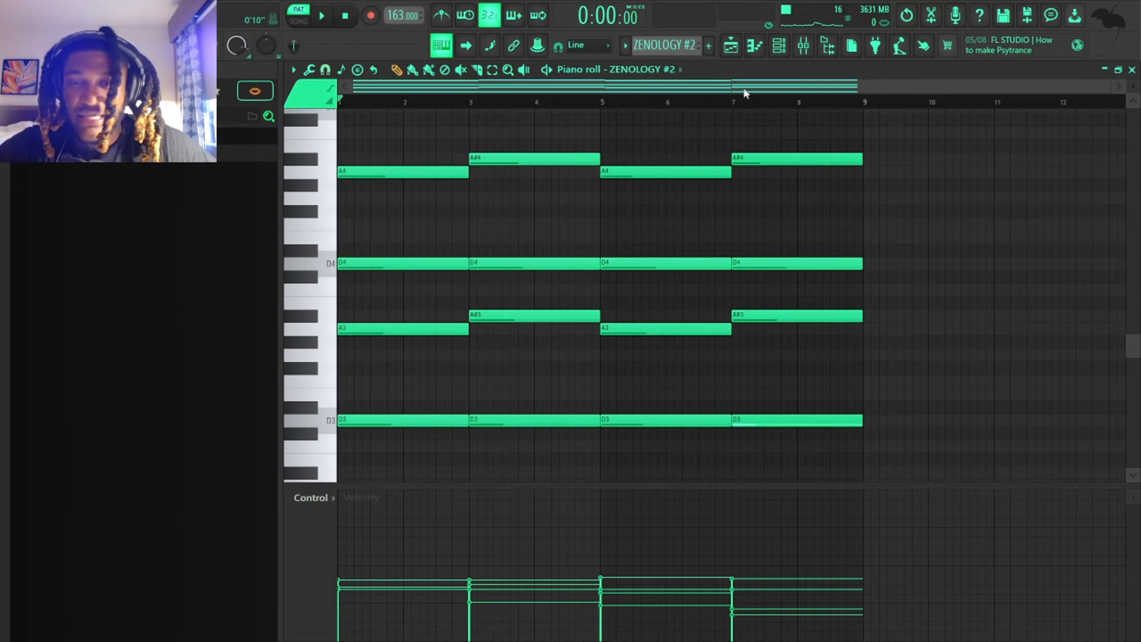
mouse_move(721, 243)
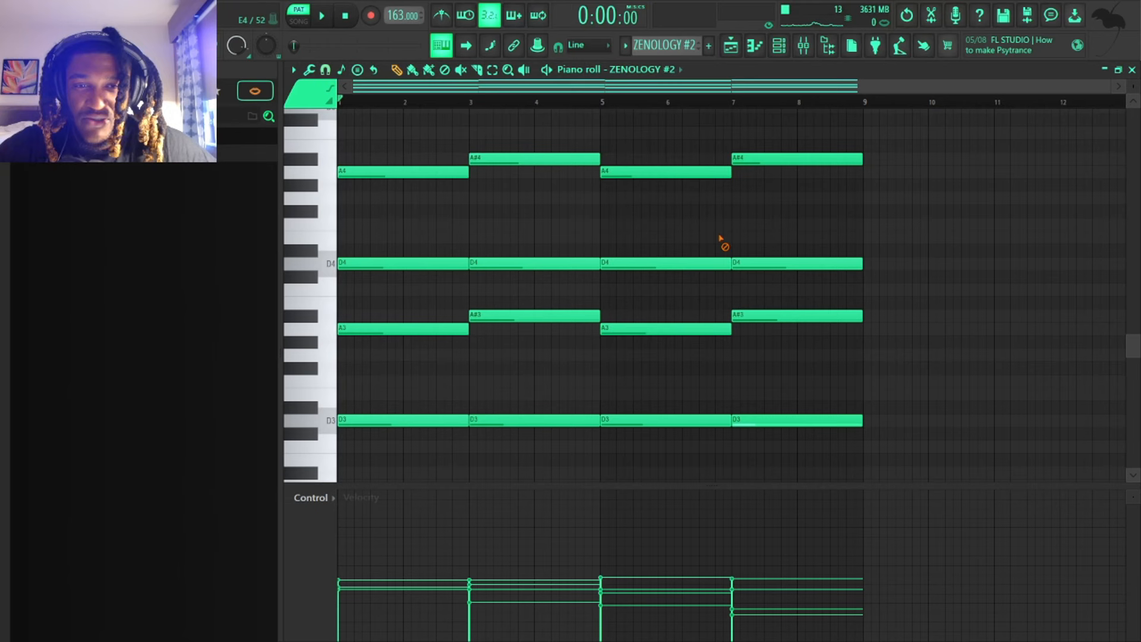
Bring up the Playlist to reach the track mute buttons
click(322, 15)
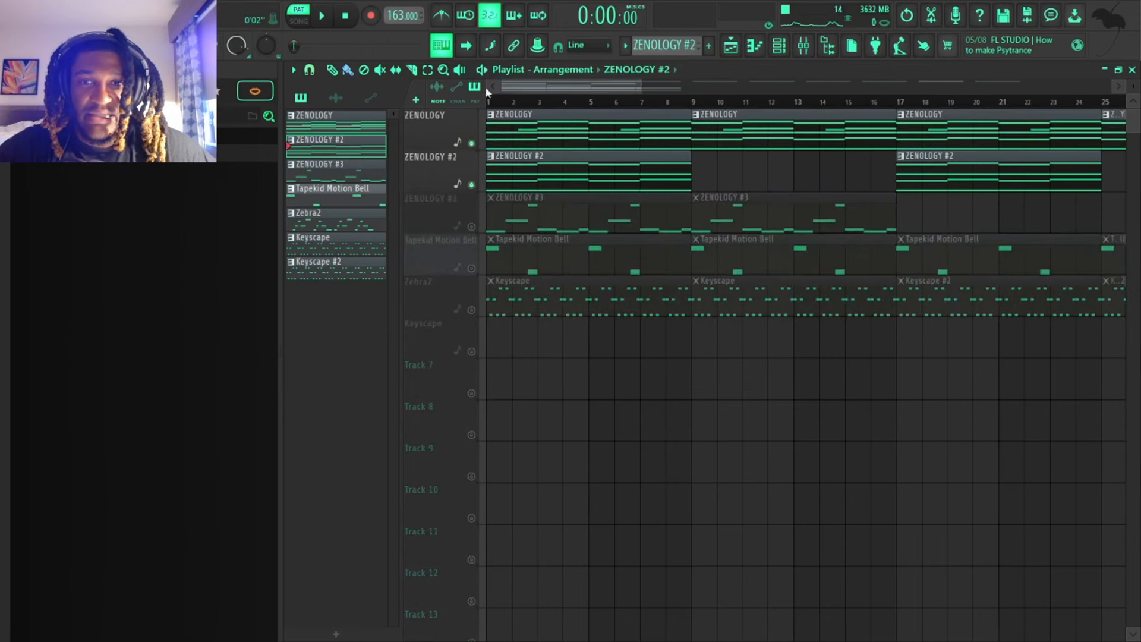
Open the Keyscape pattern's D6, A6 and D7 arpeggio in the piano roll
click(321, 15)
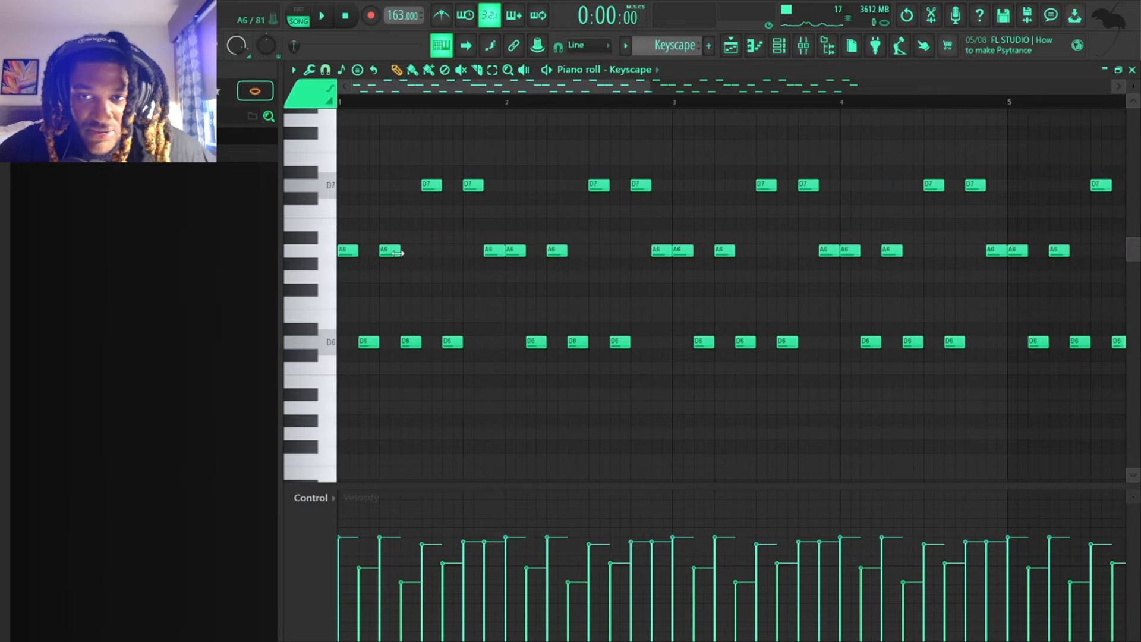
Inspect the Keyscape channel's mixer insert effects, VintageVerb and EQ
click(321, 15)
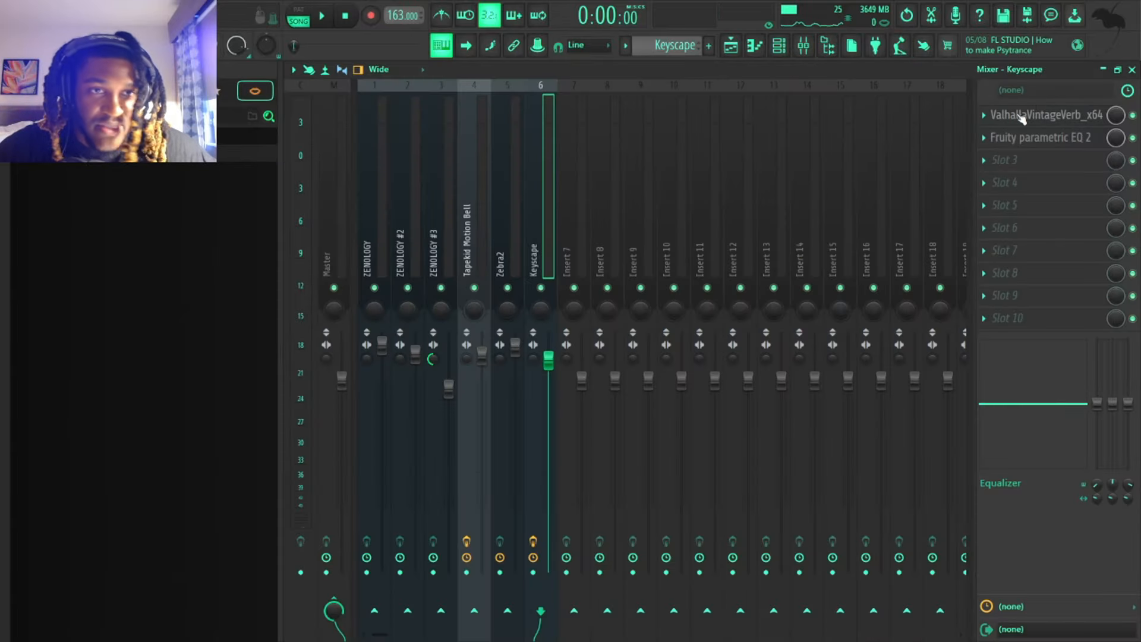
click(1044, 137)
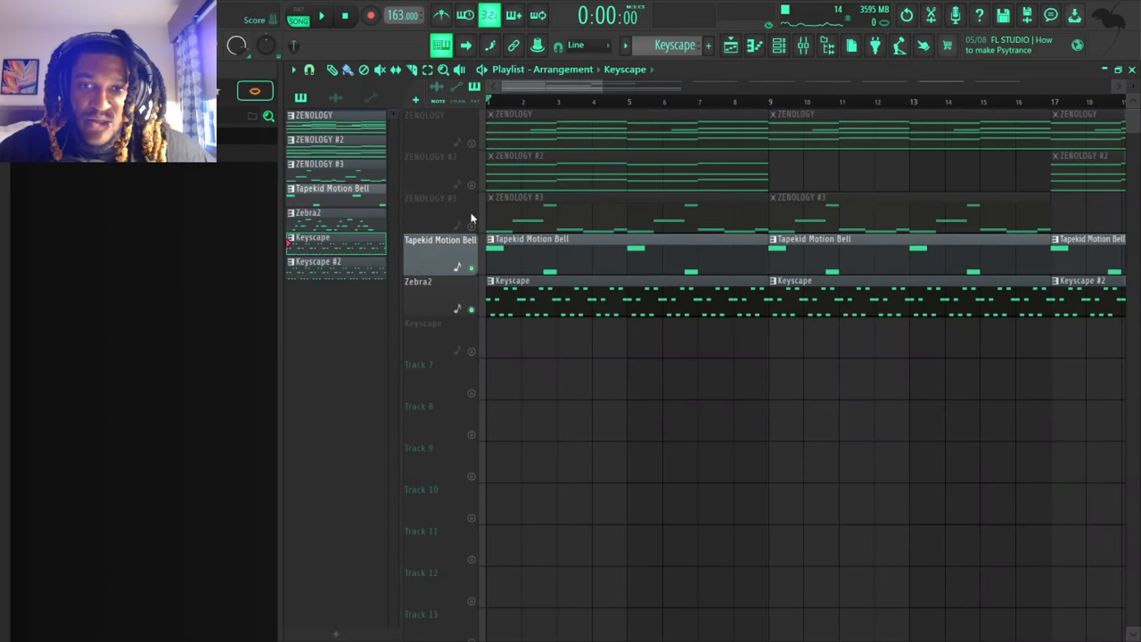
Select the Tapekid Motion Bell's A3 notes and bring up the ZENOLOGY #3 Tri Fat Bass synth
double_click(530, 238)
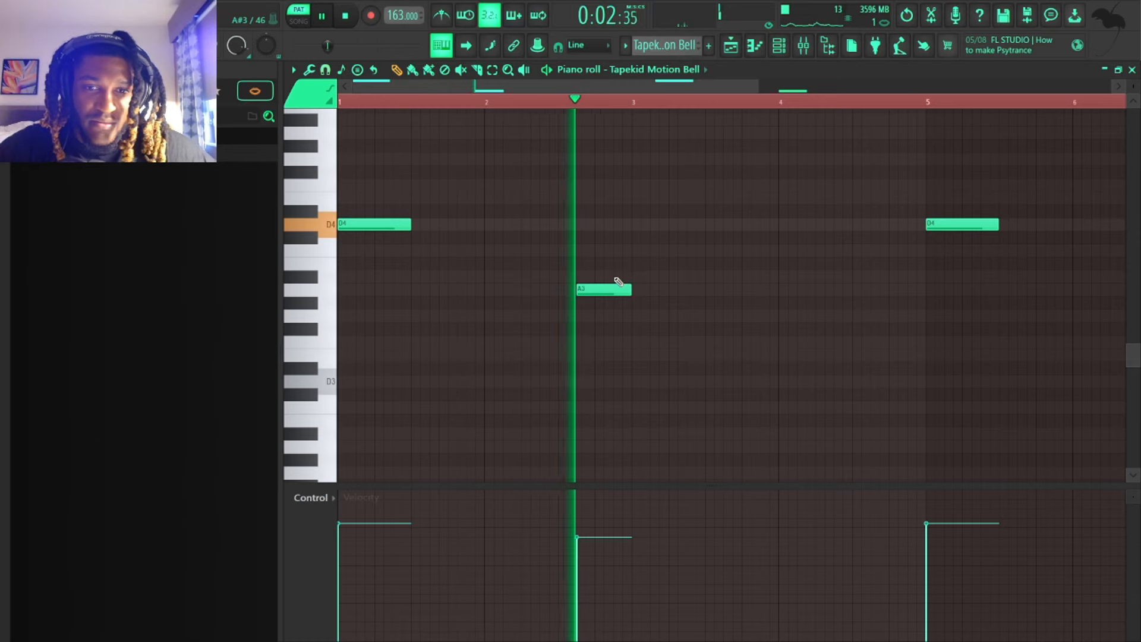
click(493, 70)
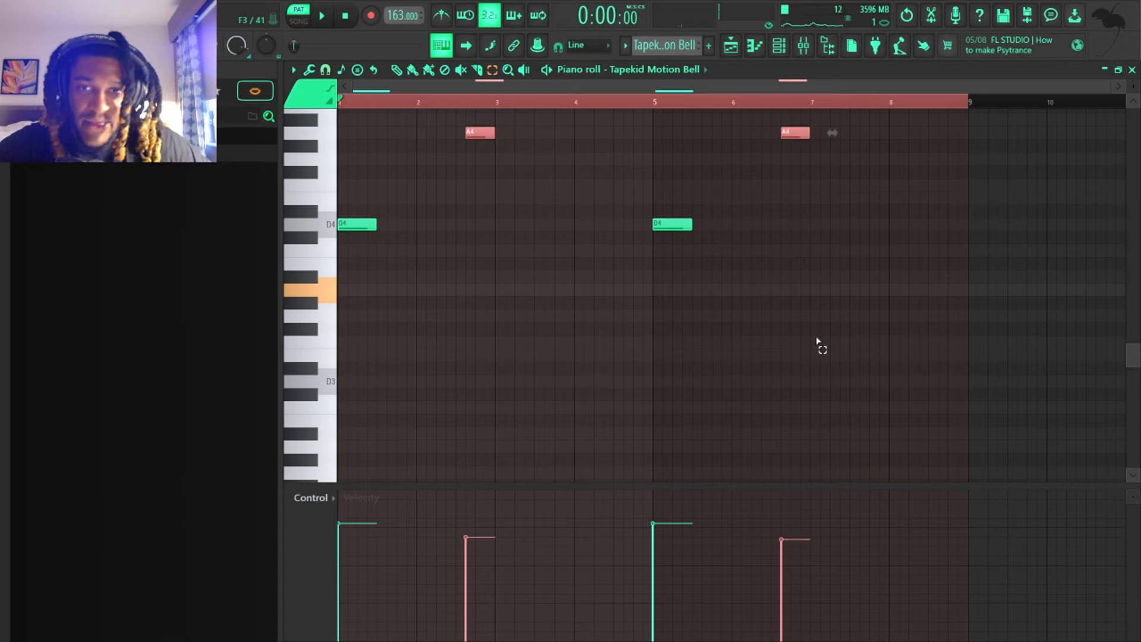
click(322, 16)
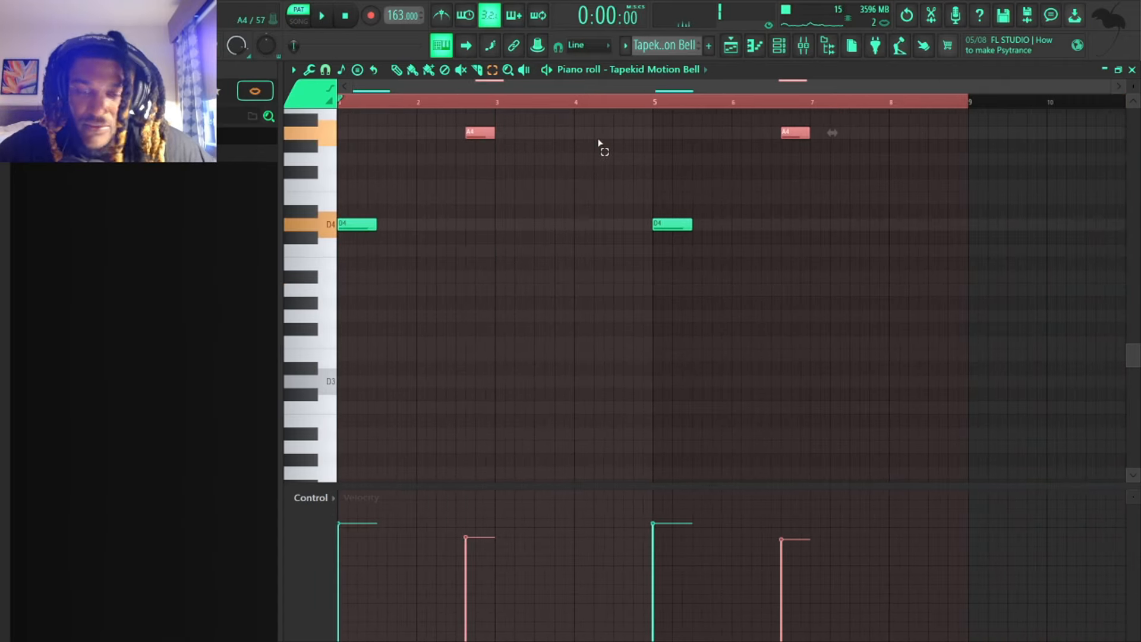
click(729, 45)
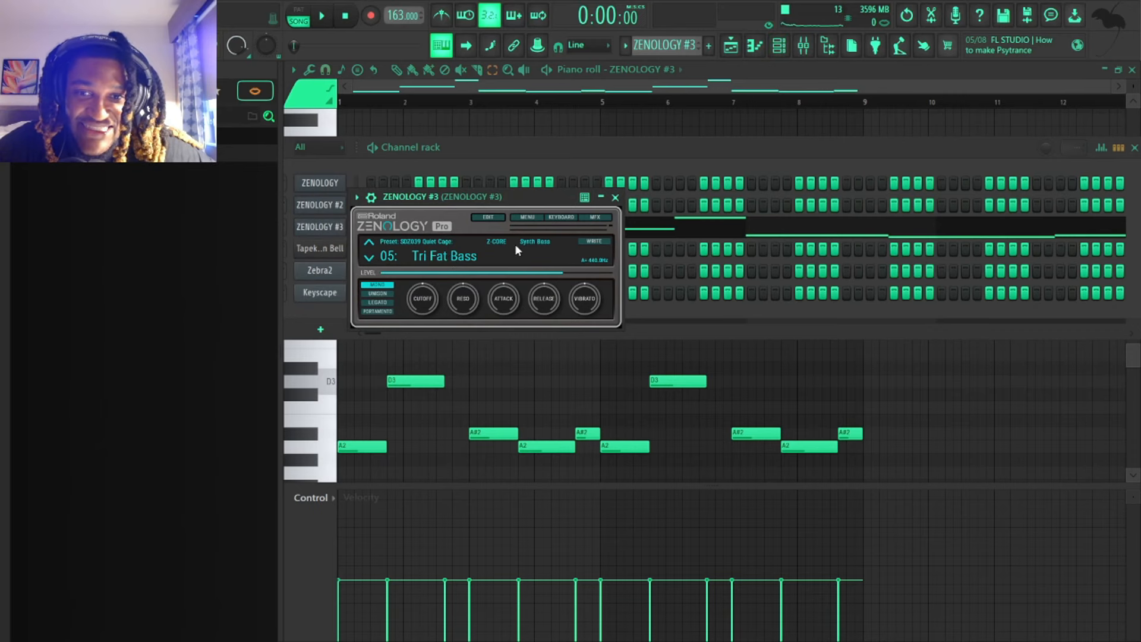
Close the ZENOLOGY #3 synth window and return to the Playlist
click(615, 197)
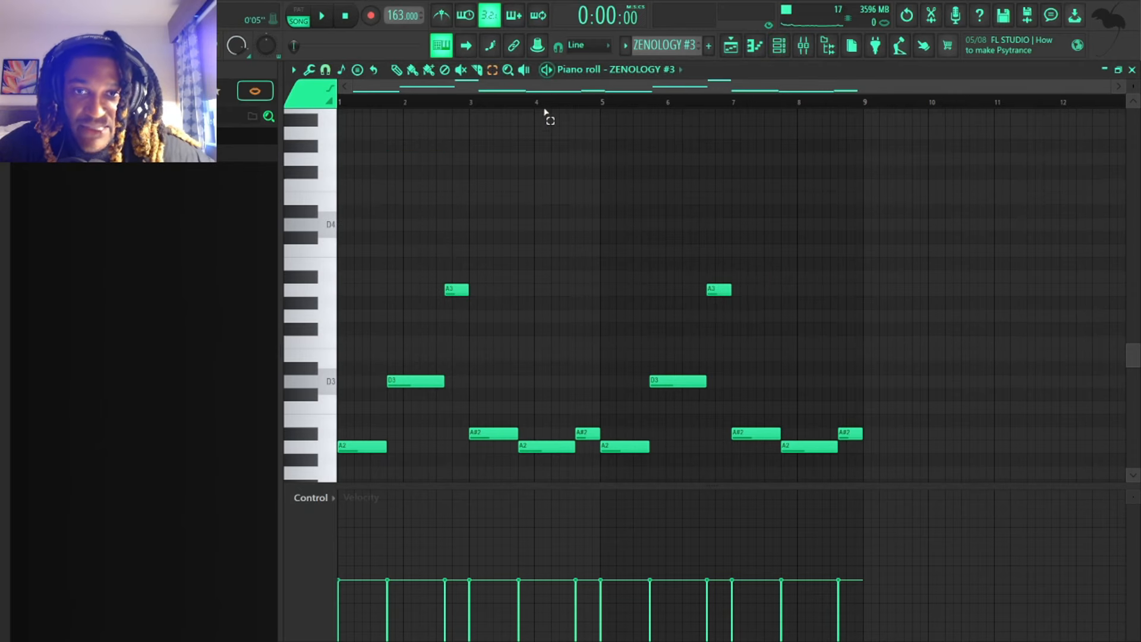
click(321, 15)
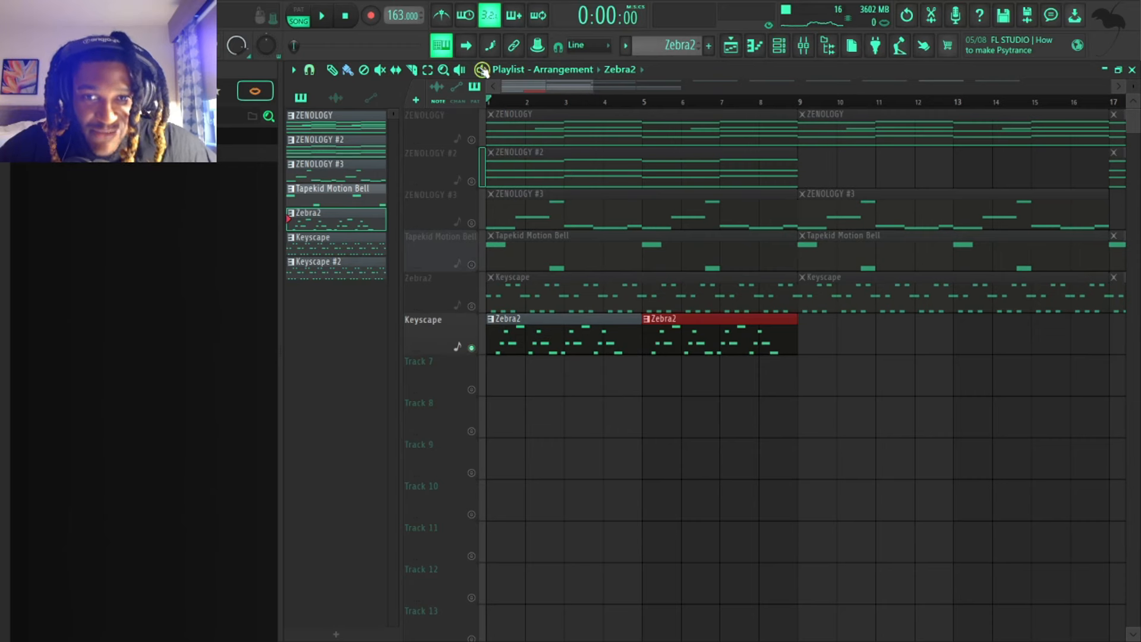
Bring up the Playlist holding the Zebra2 clips and muted tracks
click(321, 16)
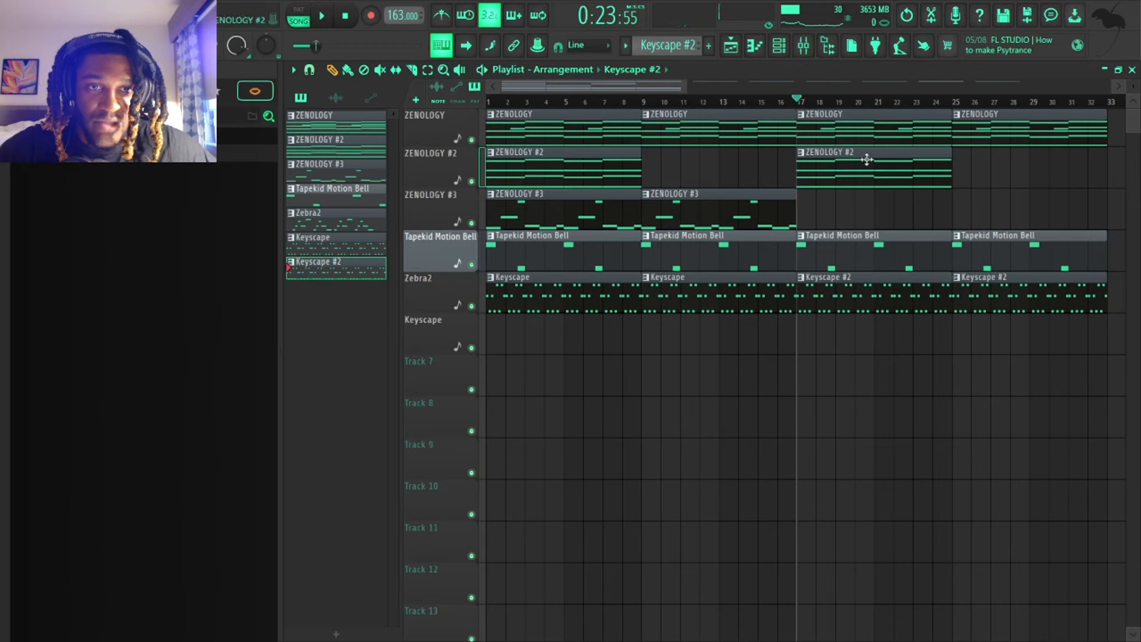
Play and stop the arrangement, then bring up the Zebra2 pattern's context menu
click(321, 14)
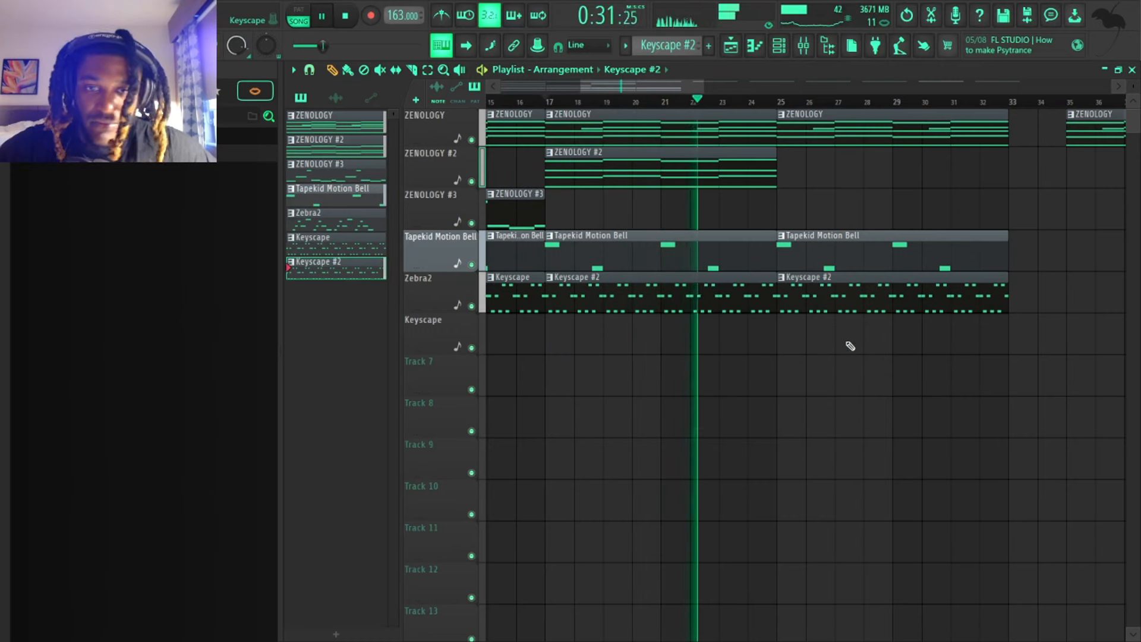
click(546, 101)
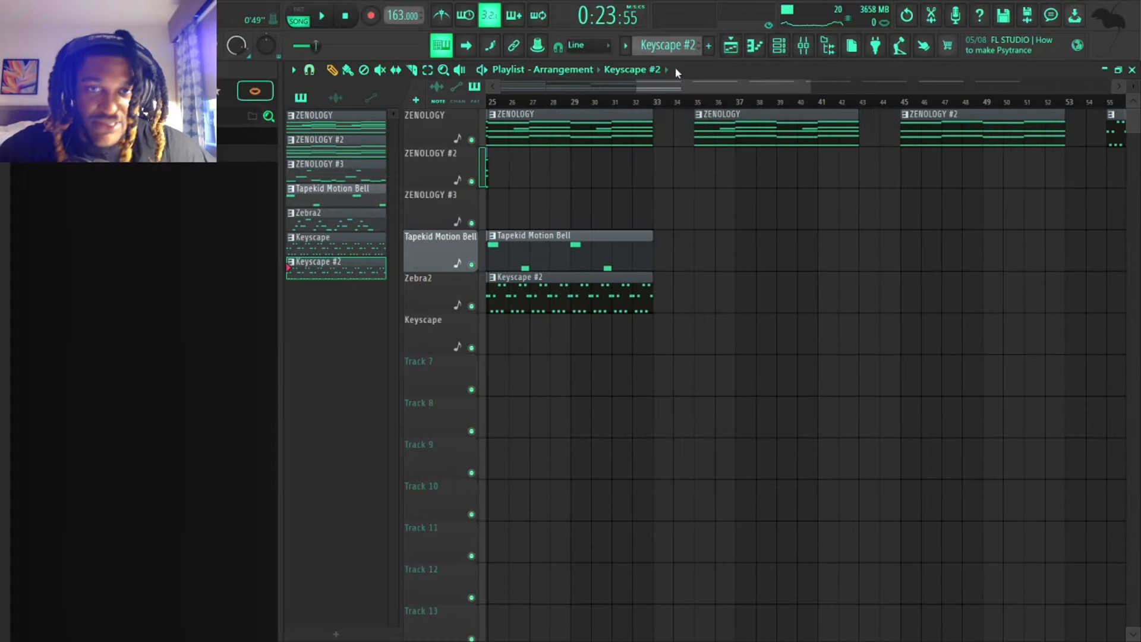
right_click(308, 213)
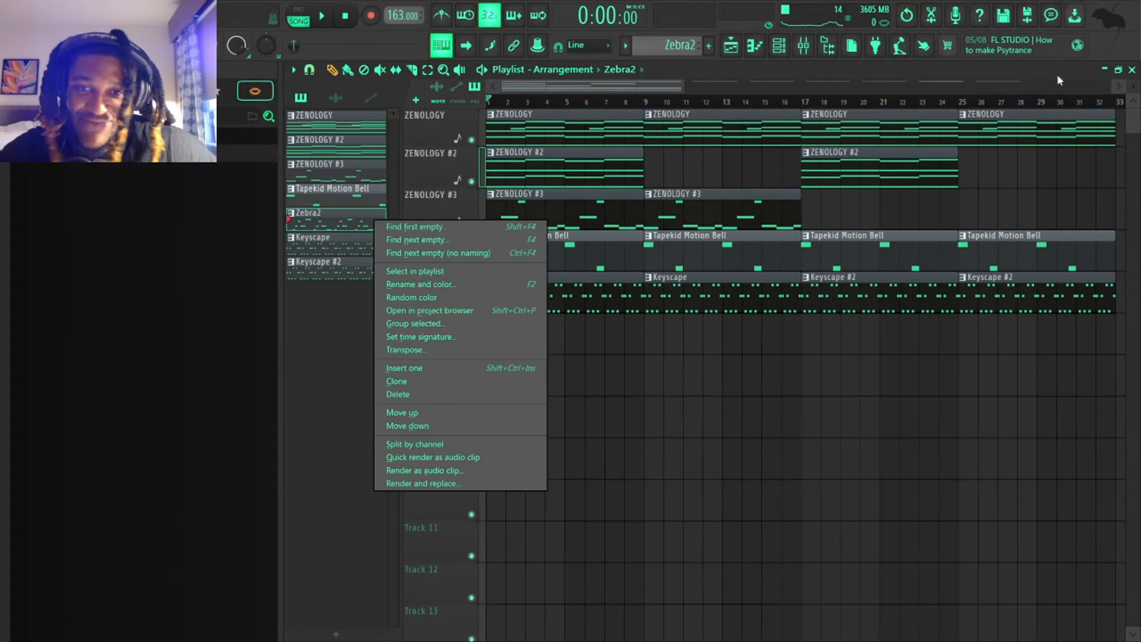